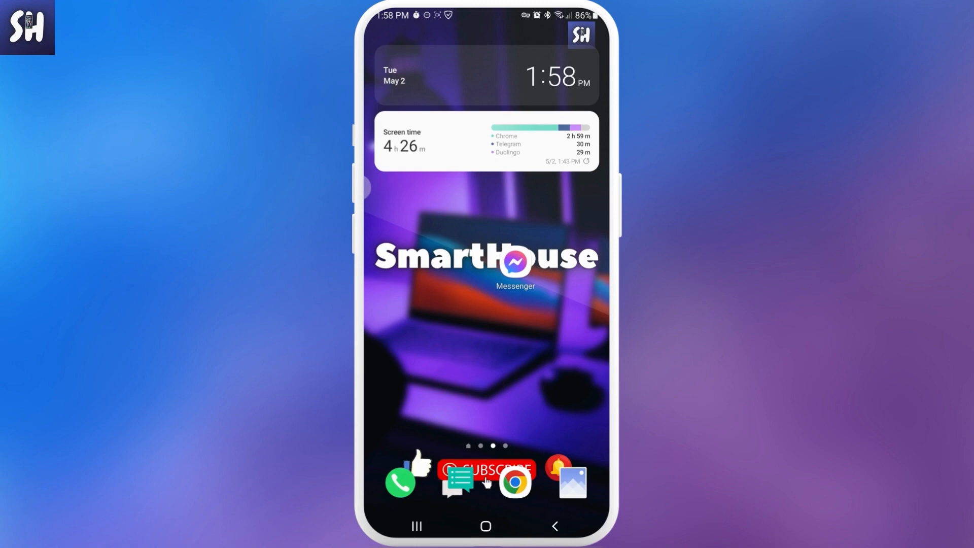
# - Launch the Messenger app from the Android home screen
pyautogui.click(515, 261)
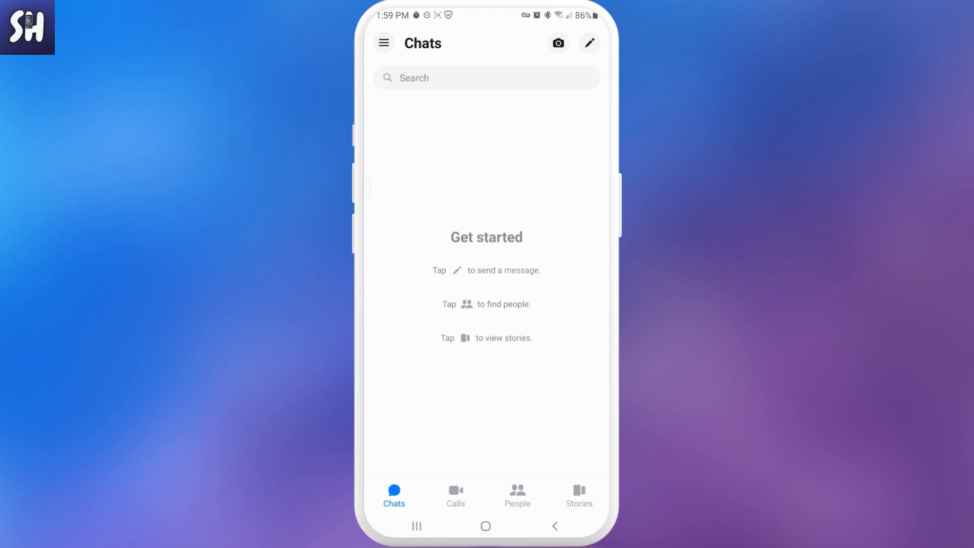
# - Check Messenger's archived chats, find none, and move to Facebook's mobile site
pyautogui.click(384, 43)
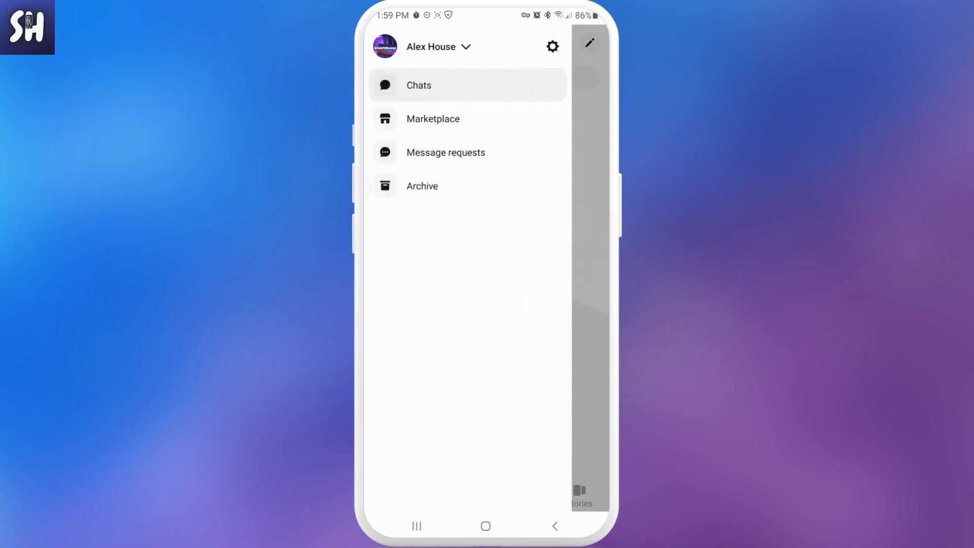
pyautogui.click(422, 186)
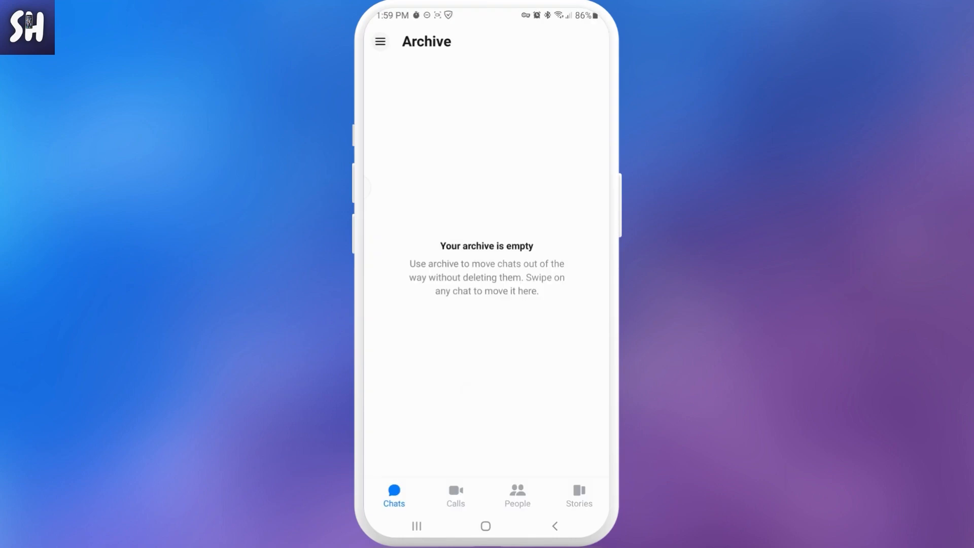
pyautogui.click(553, 525)
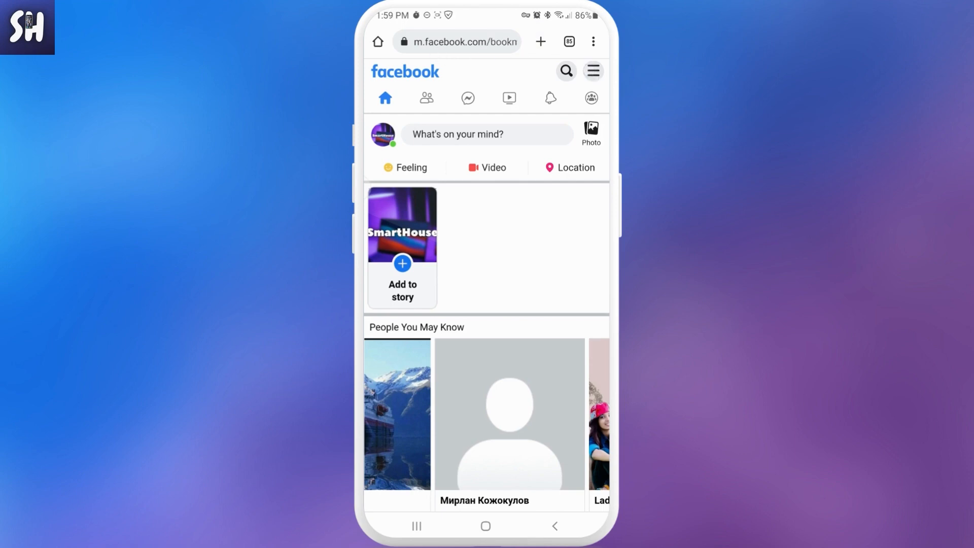
# - Open Facebook Settings from the menu and scroll to the Your information section
pyautogui.click(592, 71)
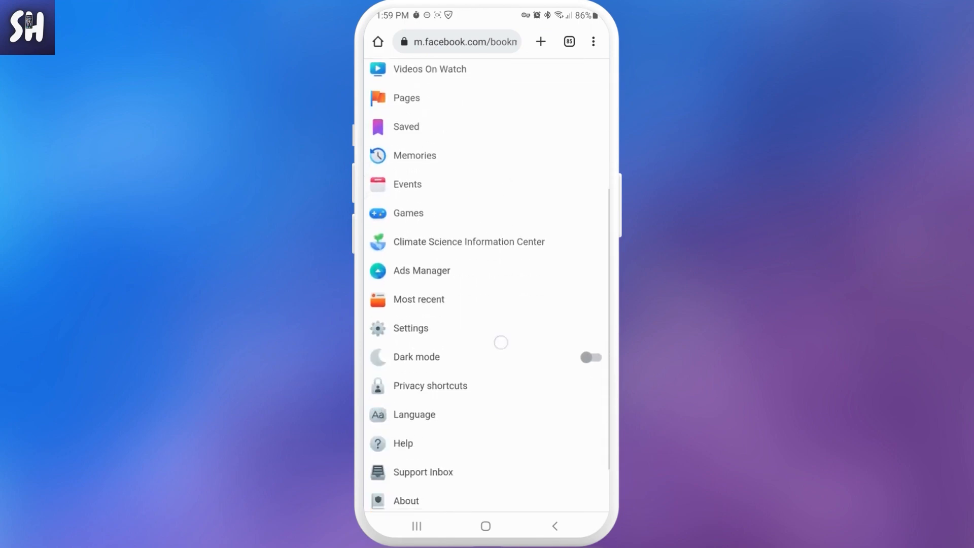
pyautogui.scroll(-3)
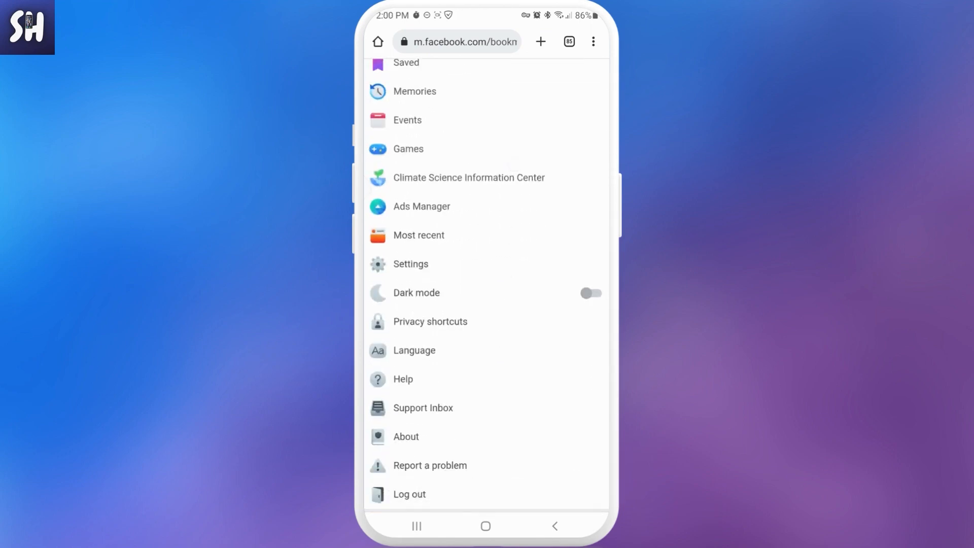
pyautogui.click(410, 263)
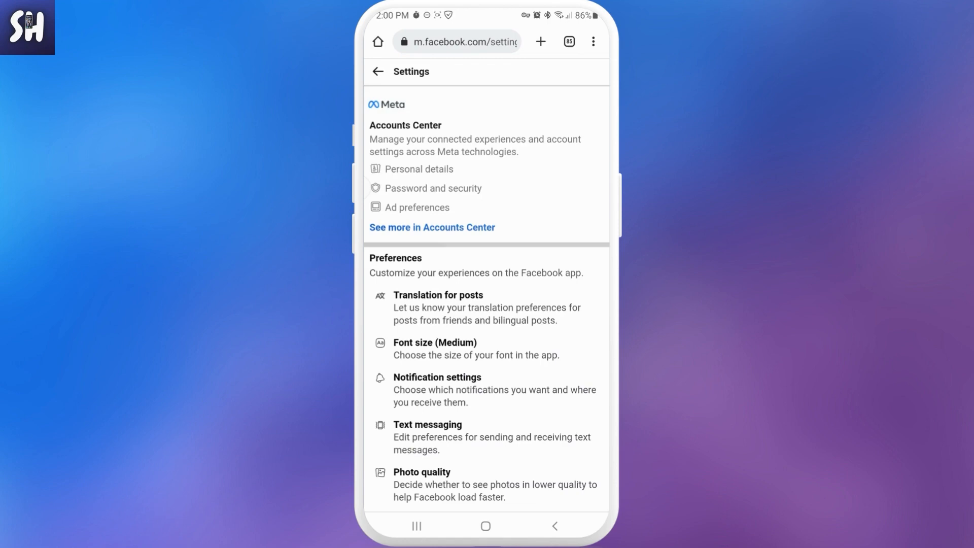
pyautogui.scroll(-3)
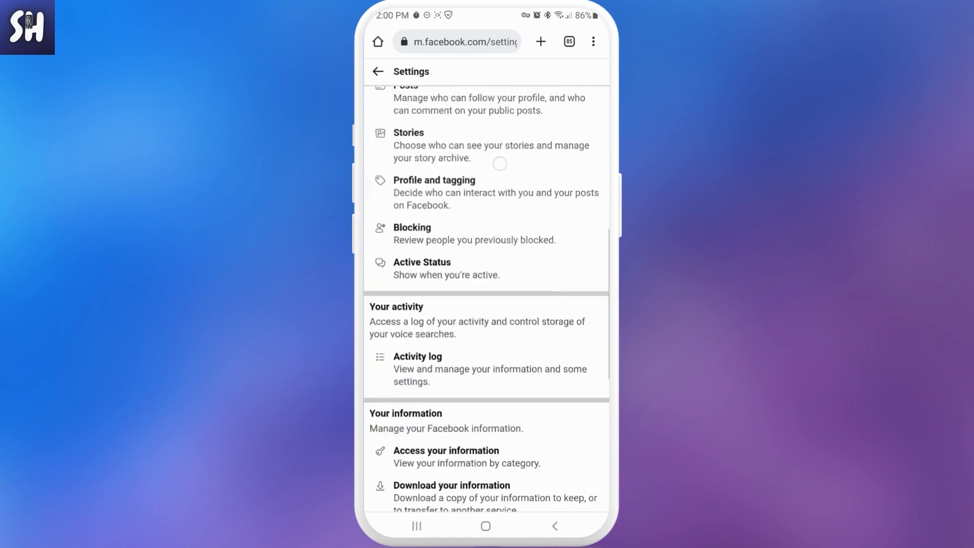
pyautogui.scroll(-3)
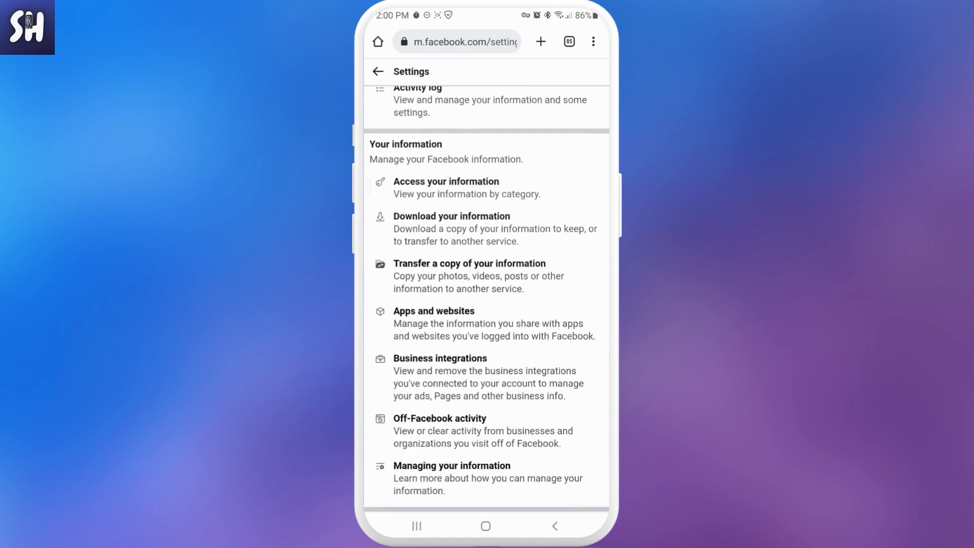
pyautogui.click(486, 229)
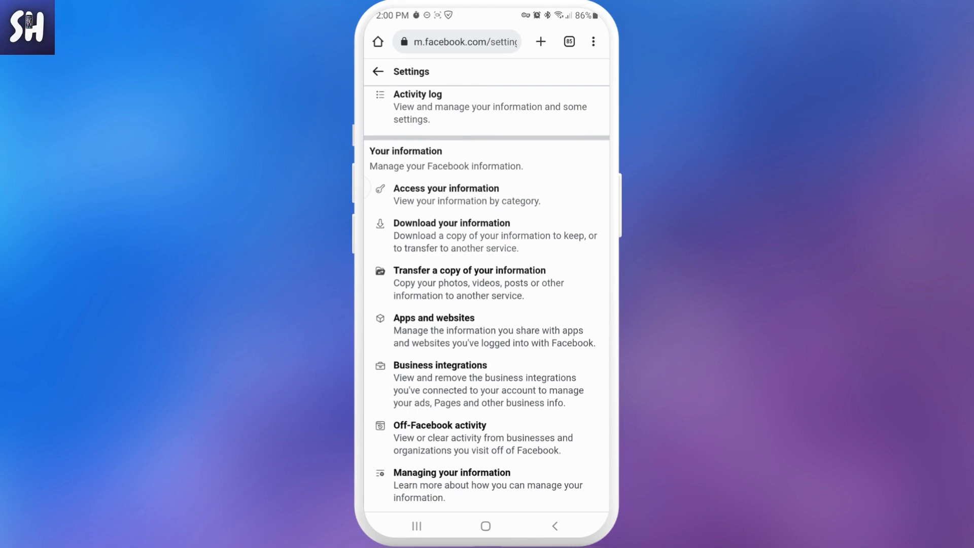
# - Open Download your information and scroll down the category list
pyautogui.click(451, 222)
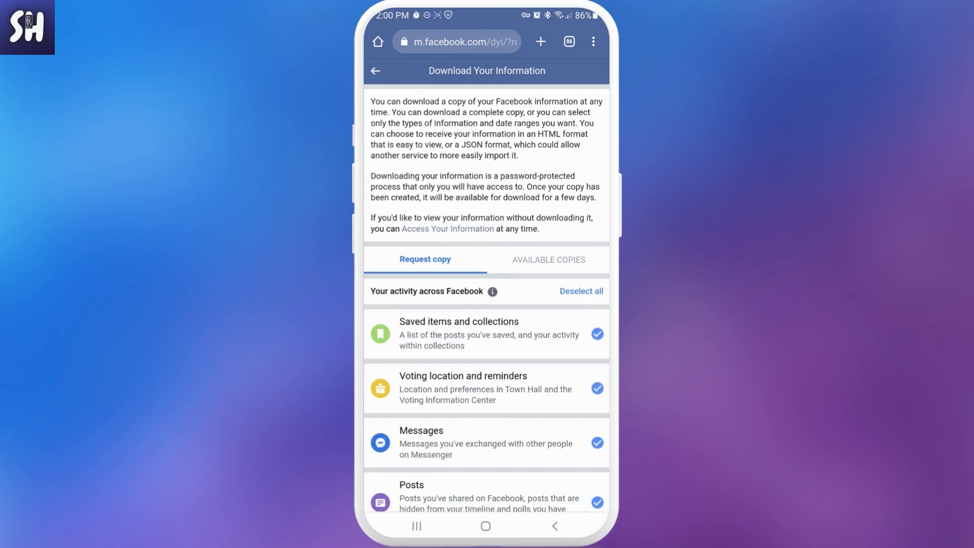
pyautogui.scroll(-3)
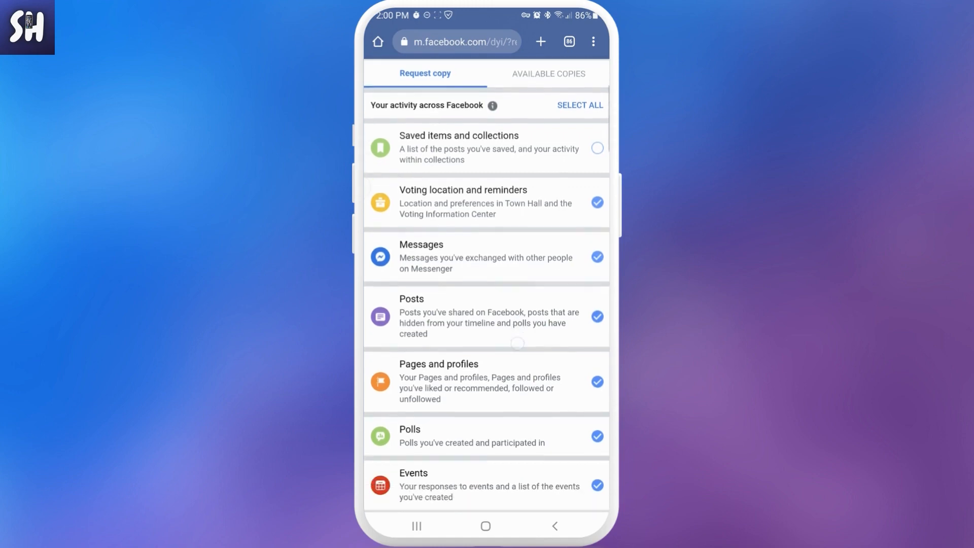
# - Deselect all information categories except Messages and scroll to the file options
pyautogui.click(596, 202)
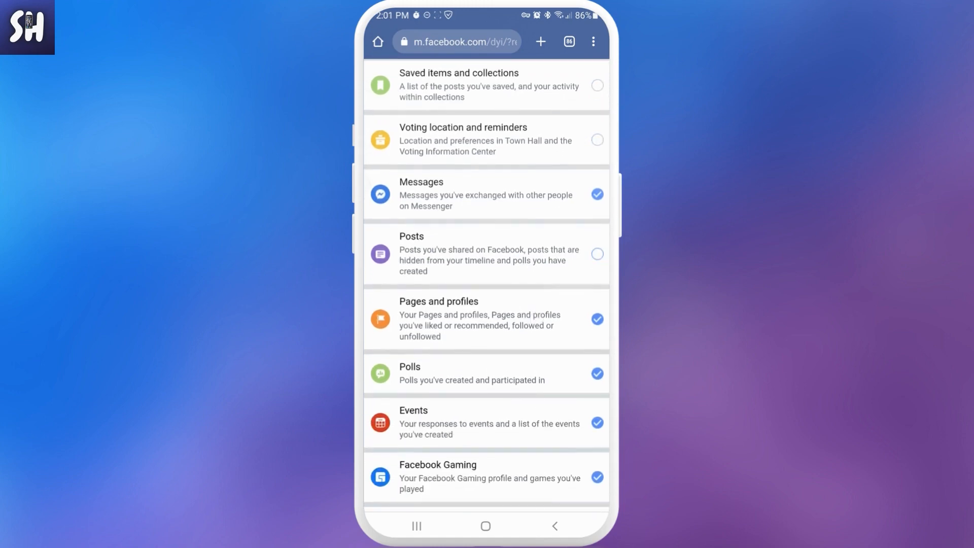
pyautogui.click(596, 318)
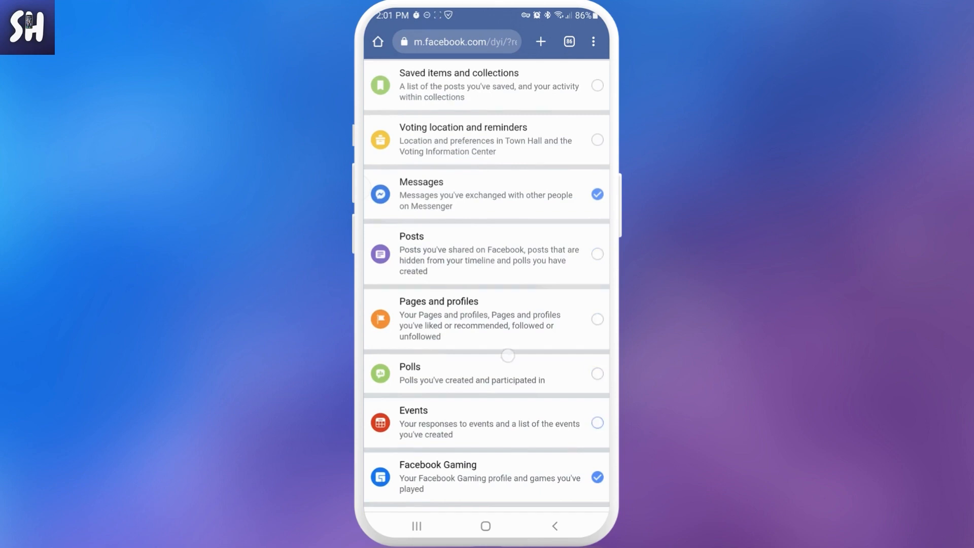
pyautogui.scroll(-3)
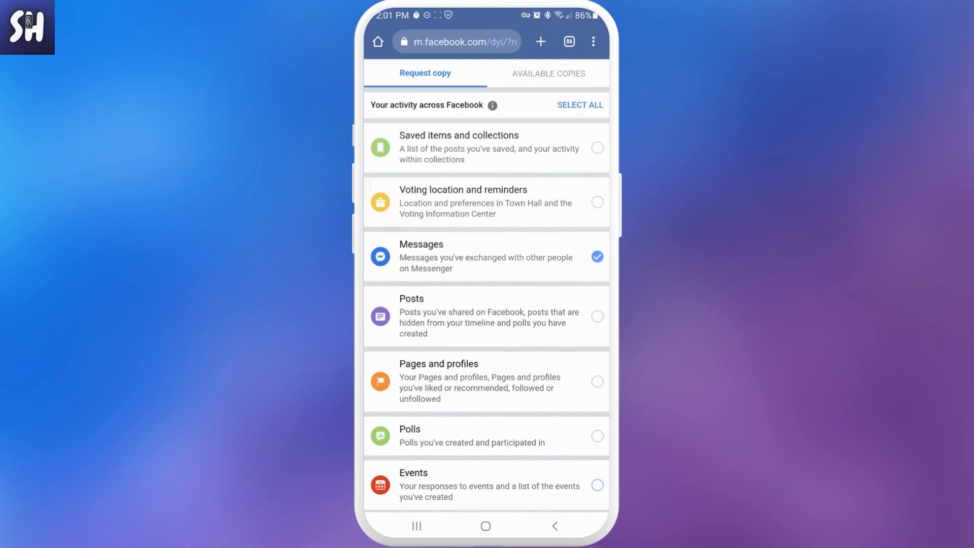
pyautogui.scroll(-3)
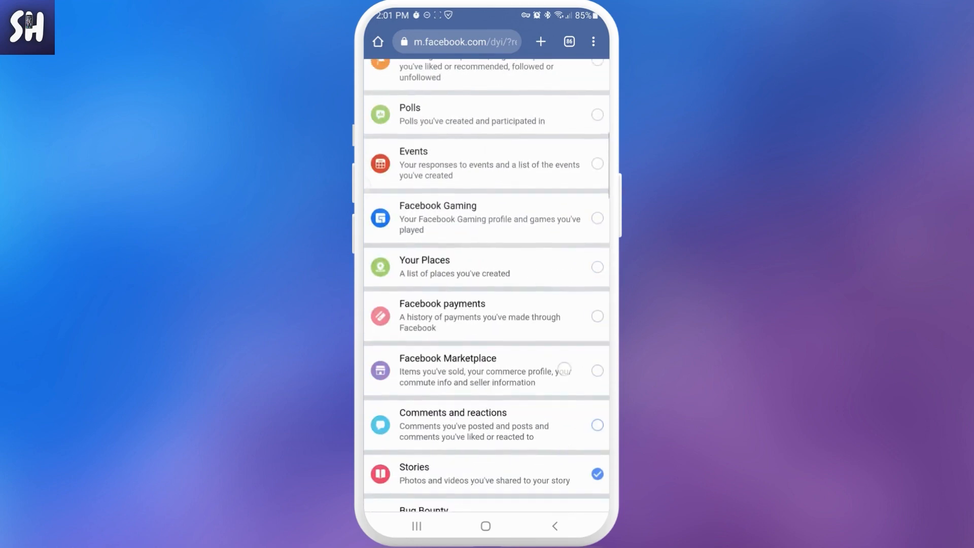
pyautogui.scroll(-3)
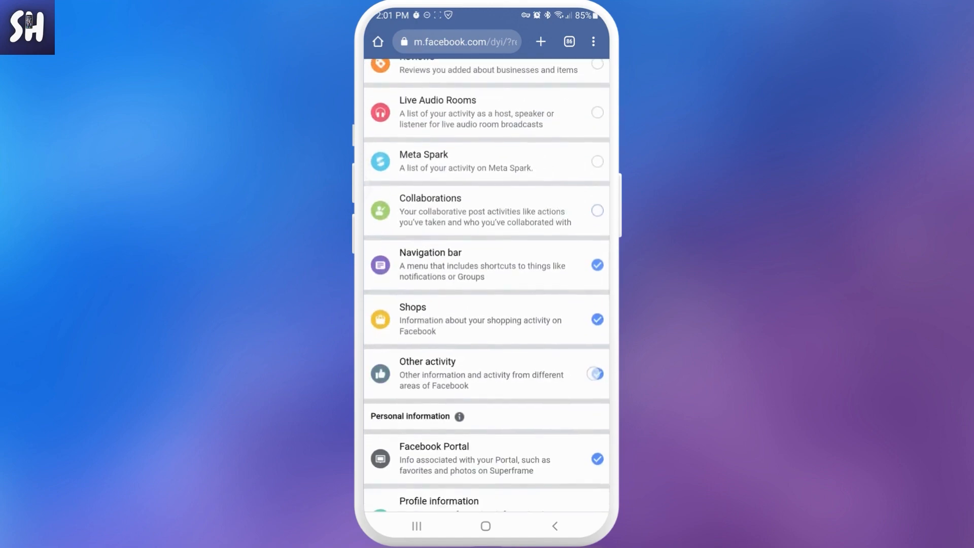
pyautogui.scroll(-3)
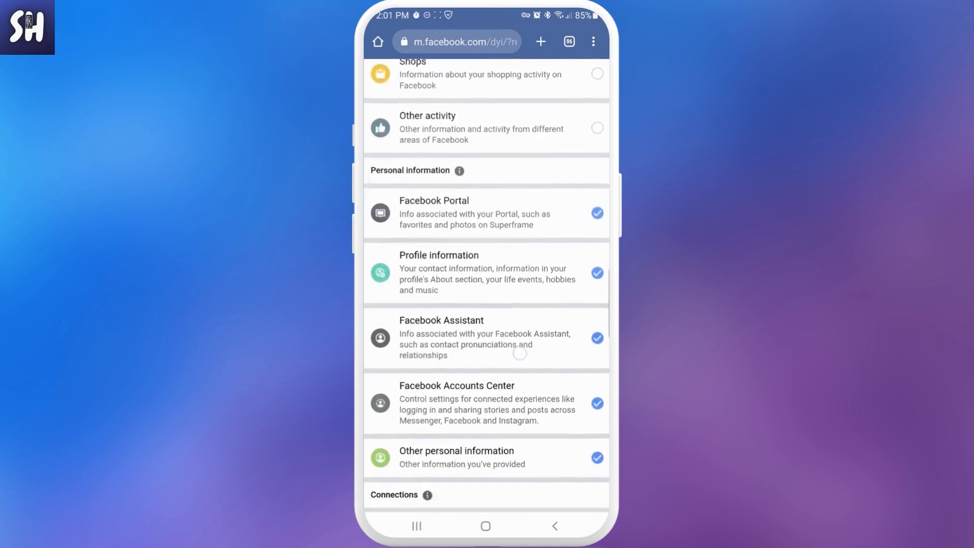
pyautogui.scroll(-3)
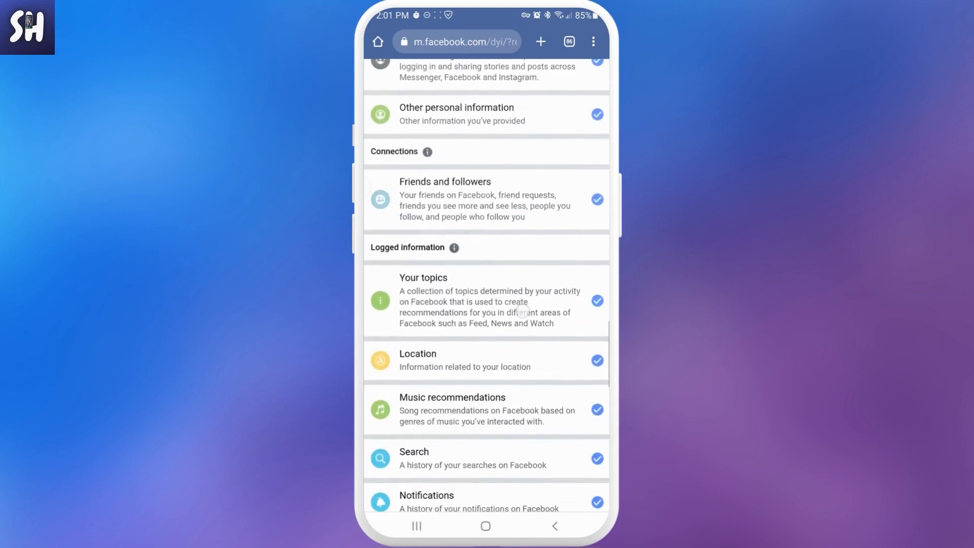
pyautogui.scroll(-3)
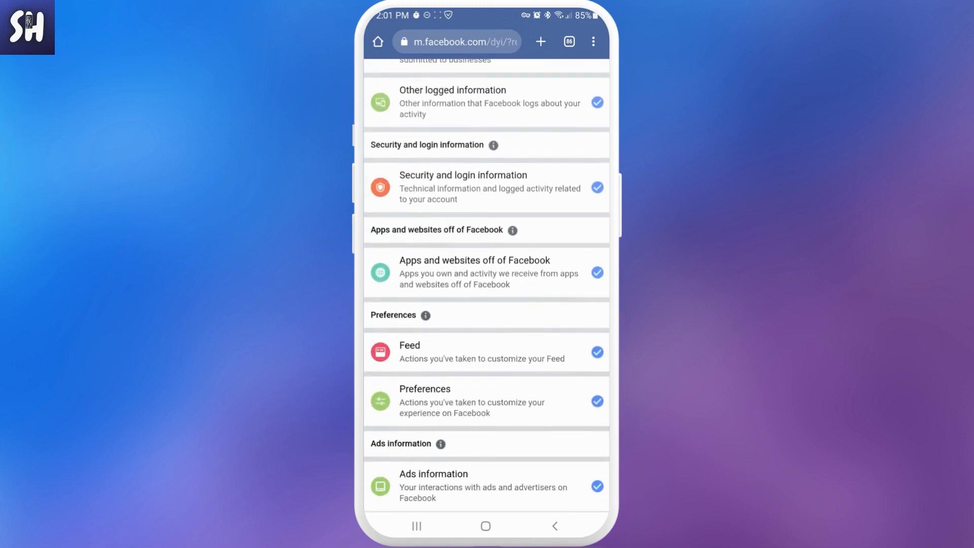
pyautogui.scroll(-3)
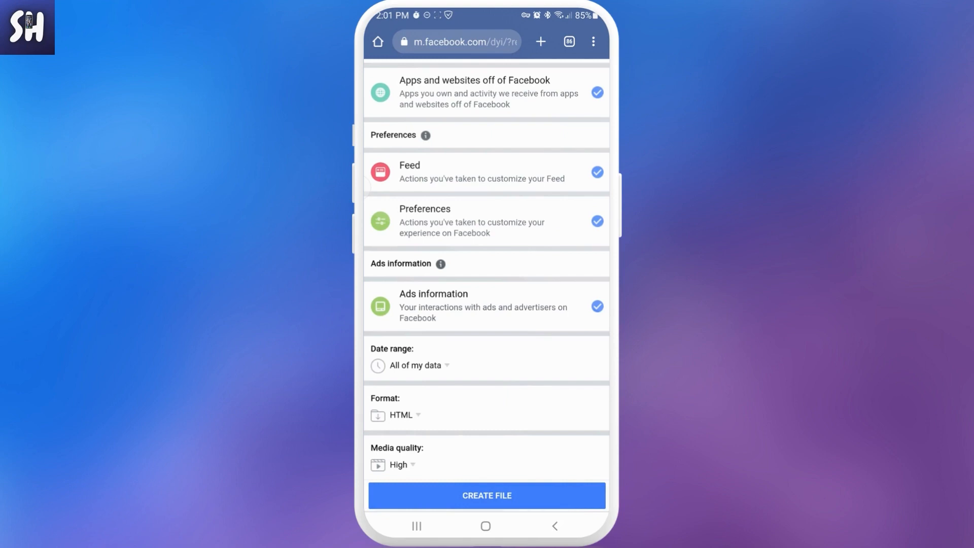
# - Request a 05/01/2023–05/02/2023 HTML copy at Medium media quality
pyautogui.click(414, 365)
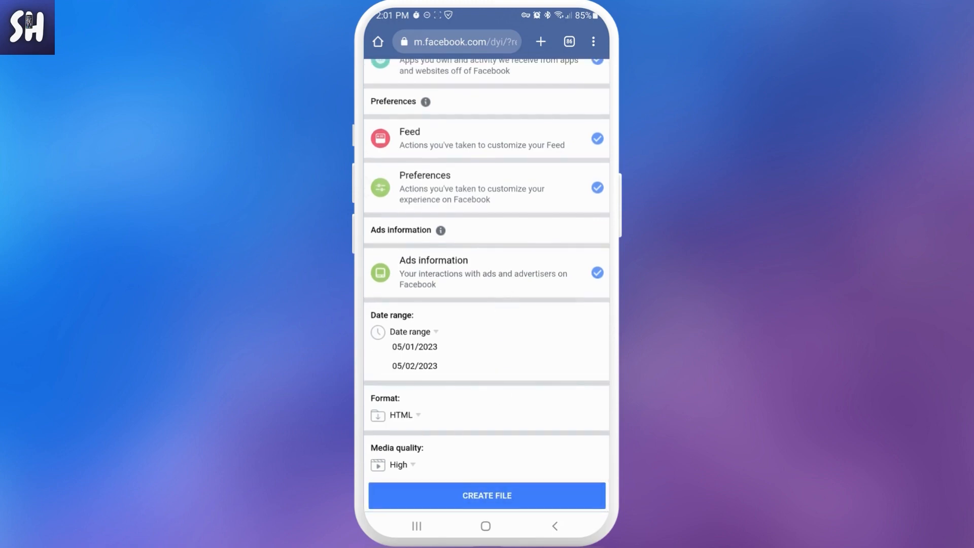
pyautogui.click(401, 415)
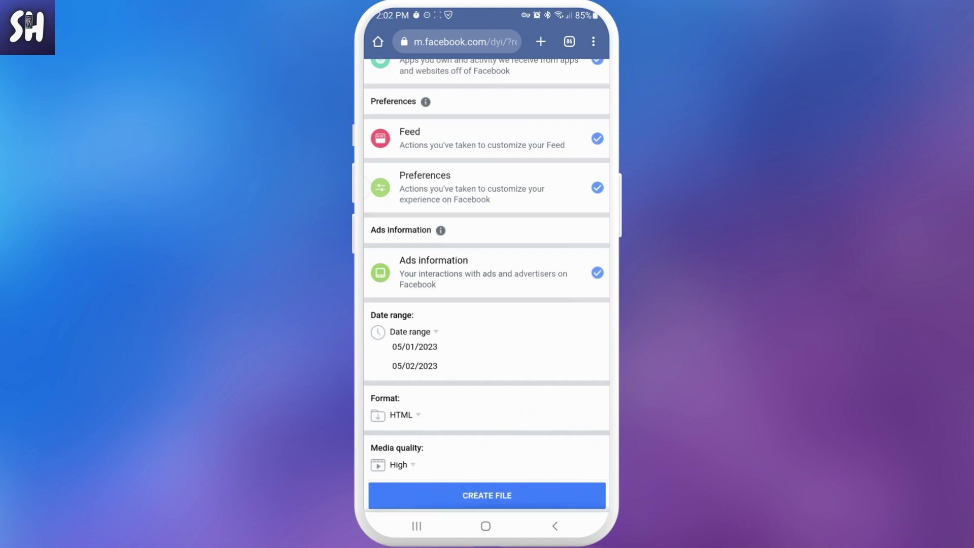
pyautogui.click(397, 464)
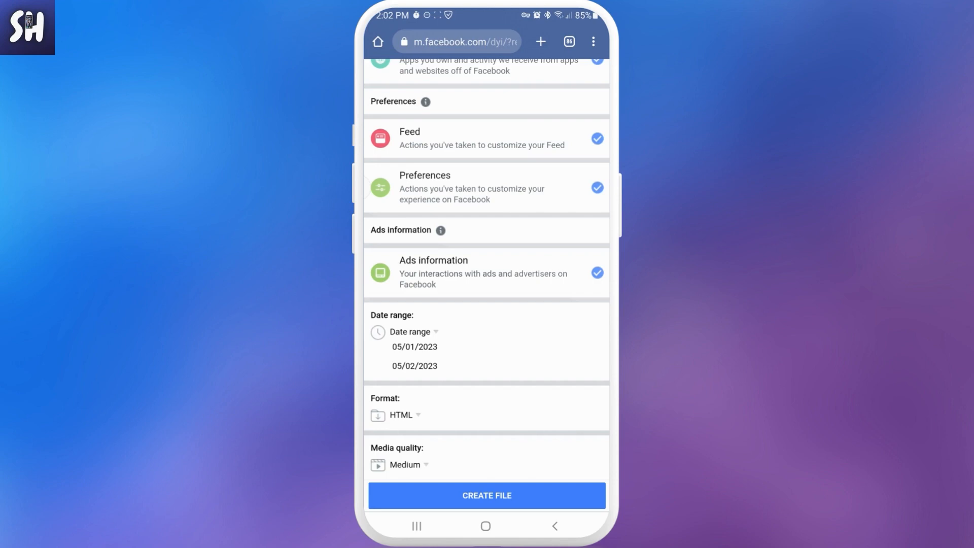
pyautogui.click(486, 495)
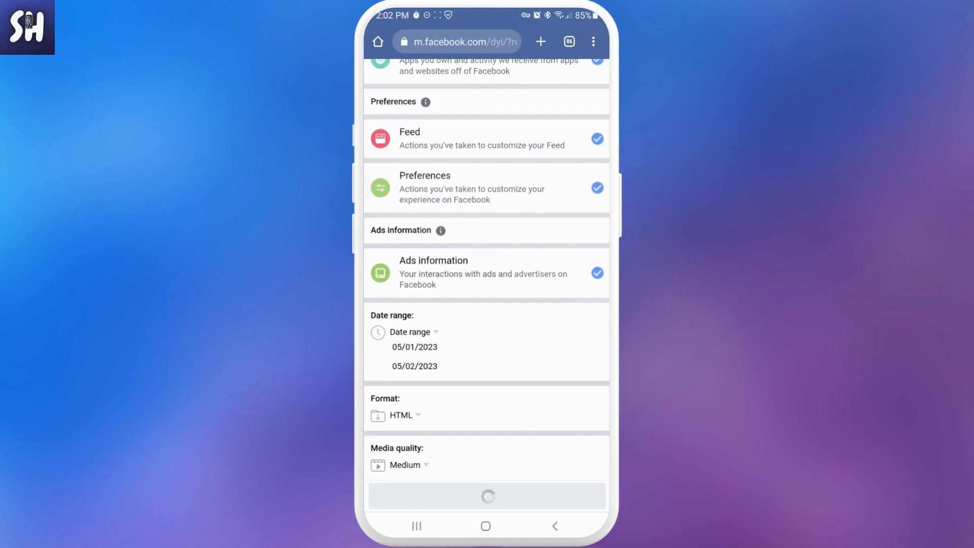
# - Confirm the May 1–2, 2023 HTML copy is pending, then go home
pyautogui.click(487, 495)
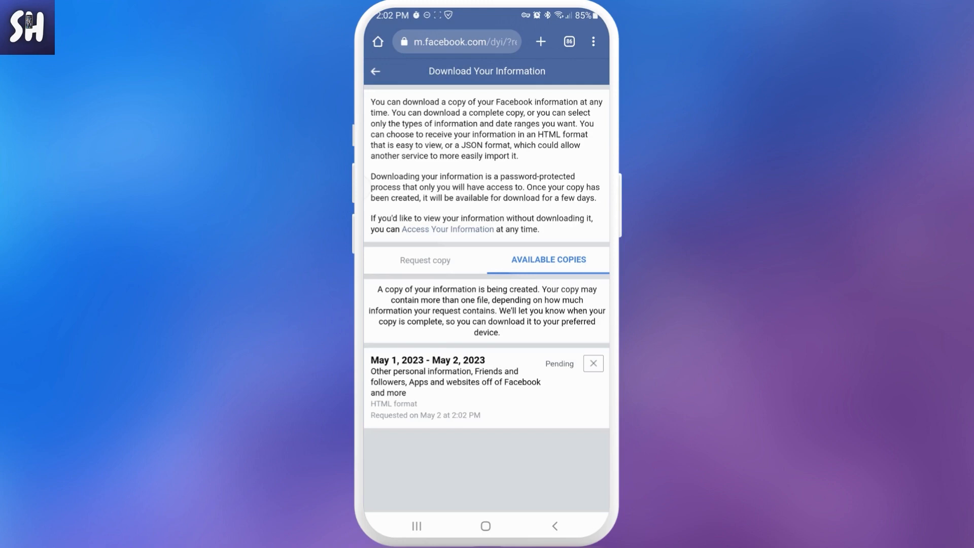
pyautogui.click(485, 525)
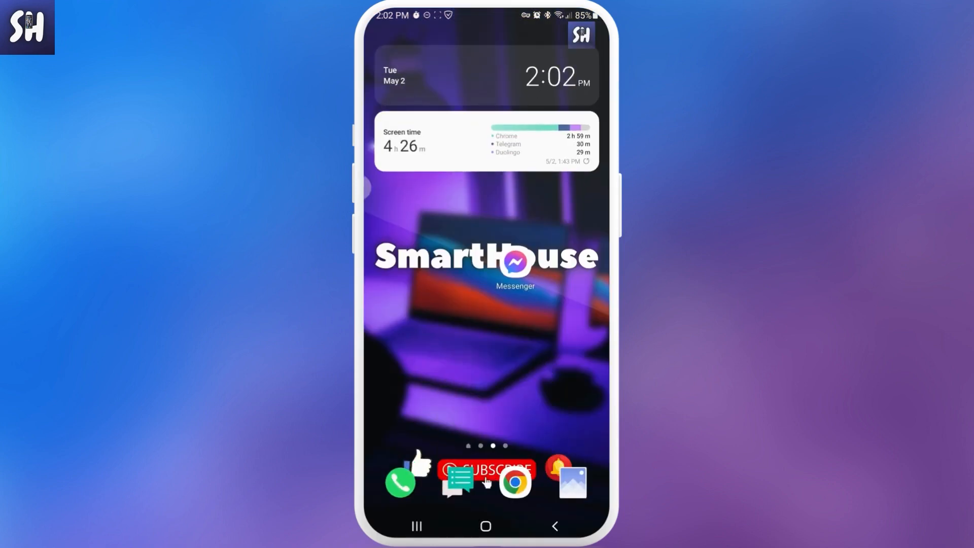